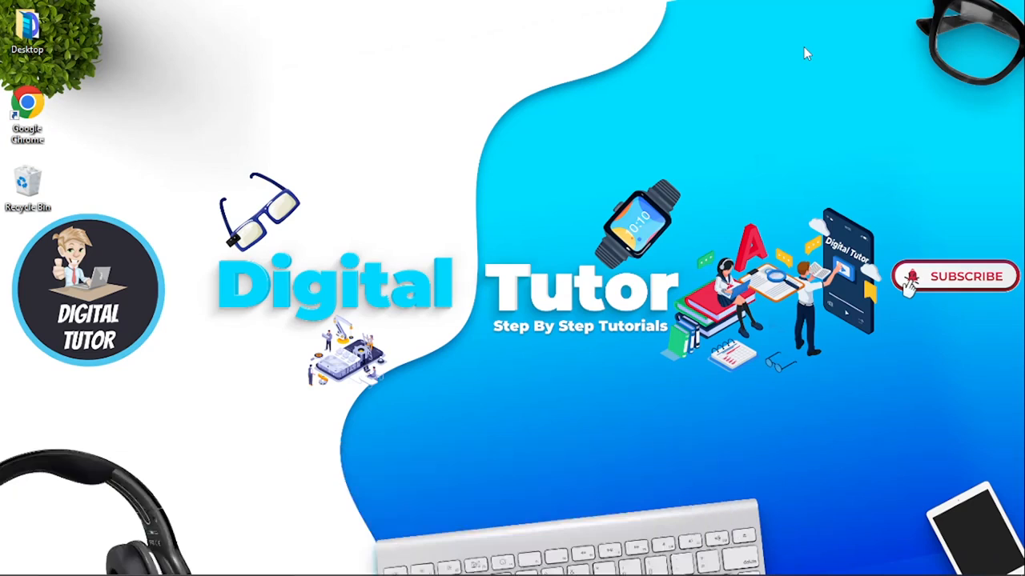
mouse_move(560, 304)
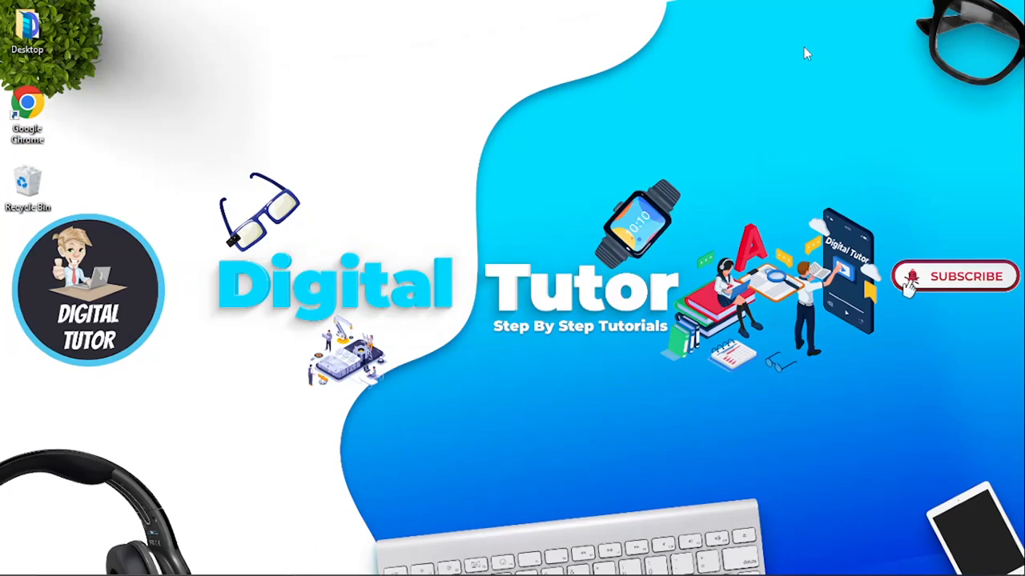
mouse_move(448, 392)
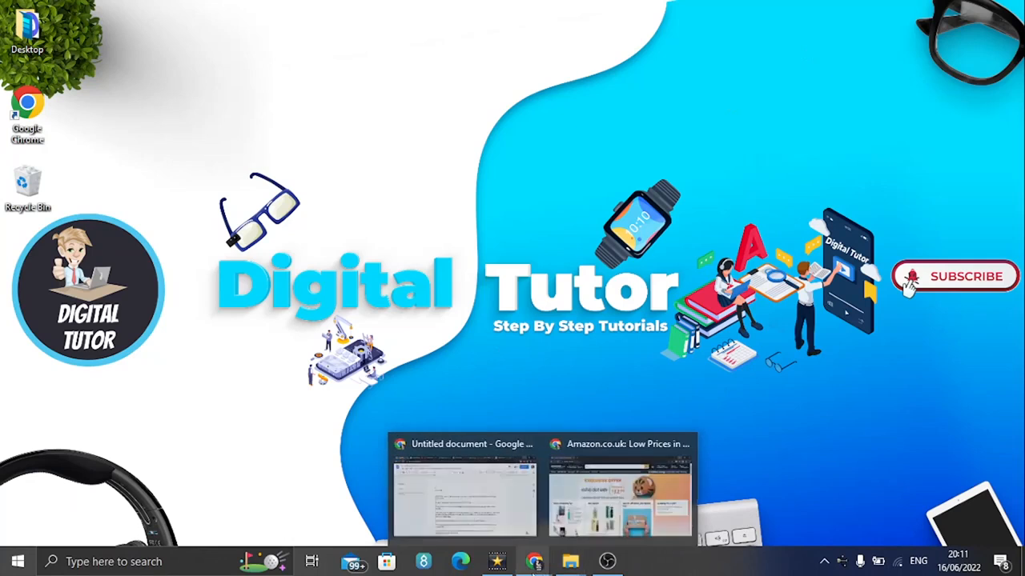
Bring the Amazon.co.uk browser window to the front from the taskbar preview
click(620, 488)
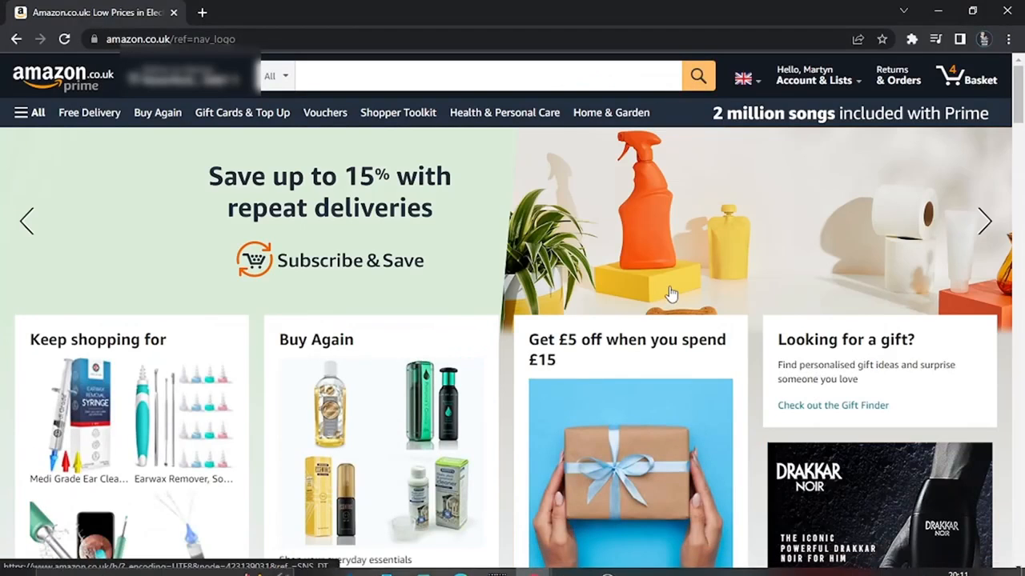
mouse_move(464, 169)
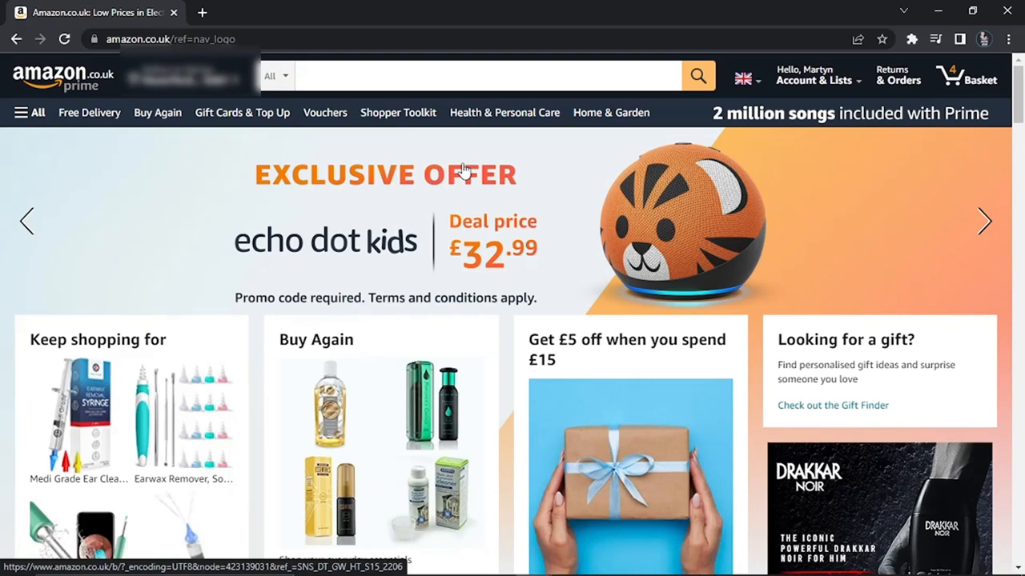
mouse_move(841, 112)
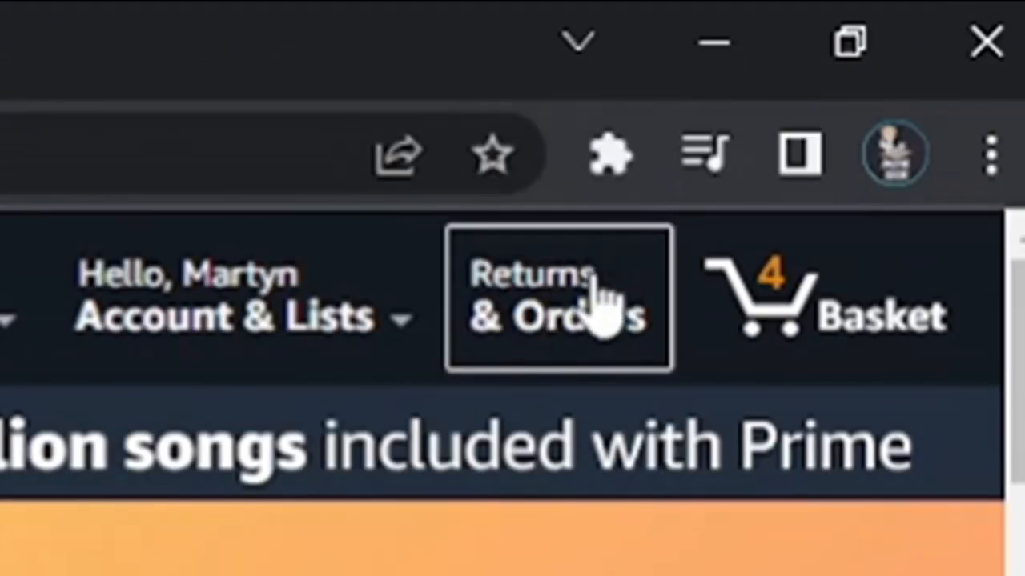
Go to Returns & Orders and look through the 10 orders from the past three months
click(558, 296)
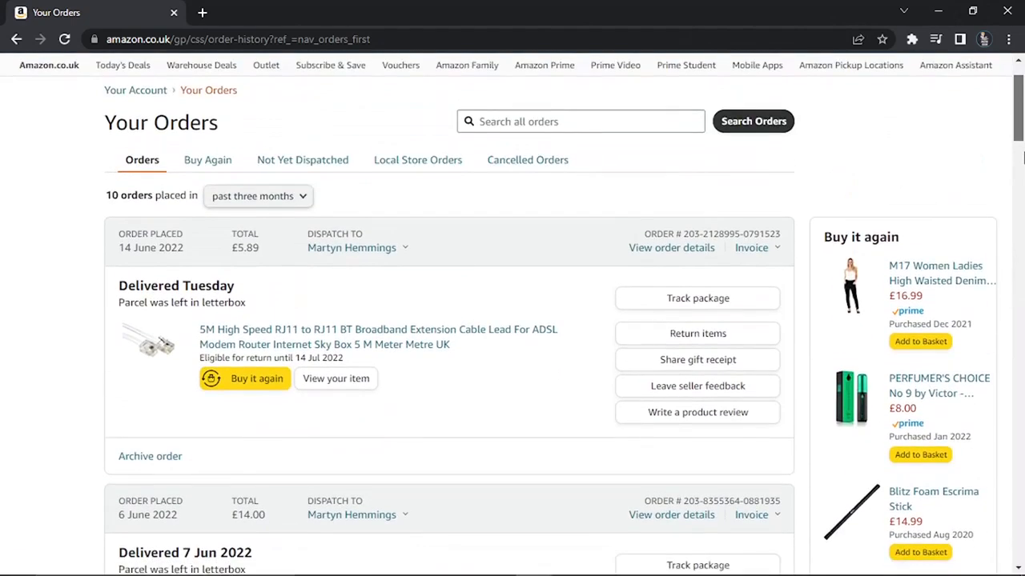
scroll(down, 3)
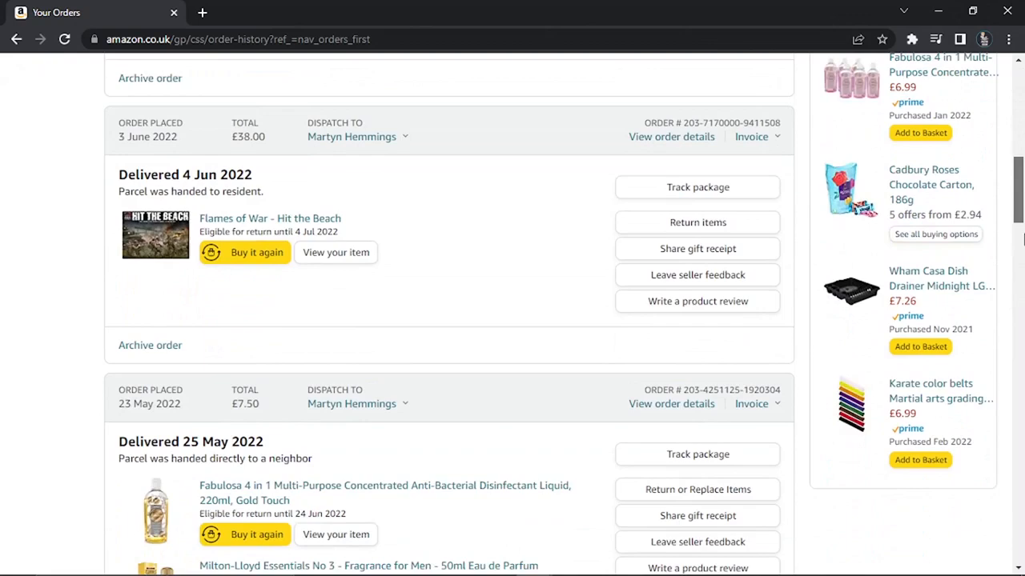
scroll(up, 3)
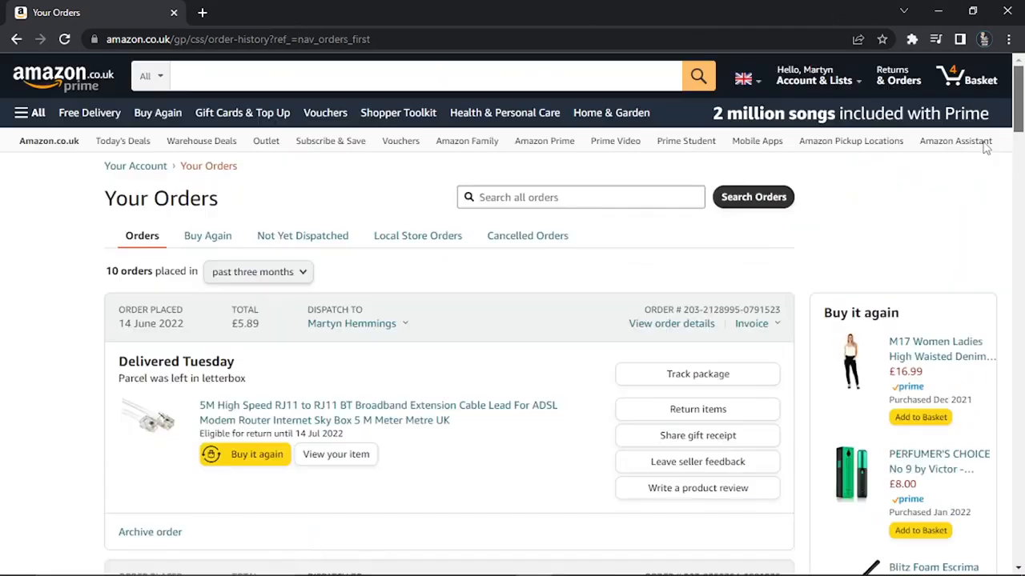
scroll(down, 3)
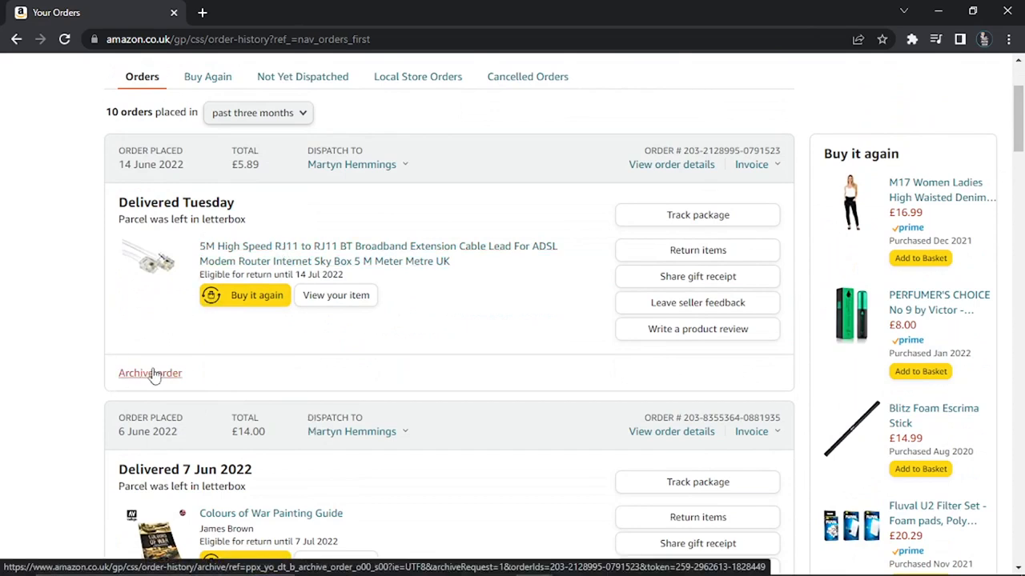
Archive the 14 June 2022 broadband cable order, confirming in the dialog
click(150, 373)
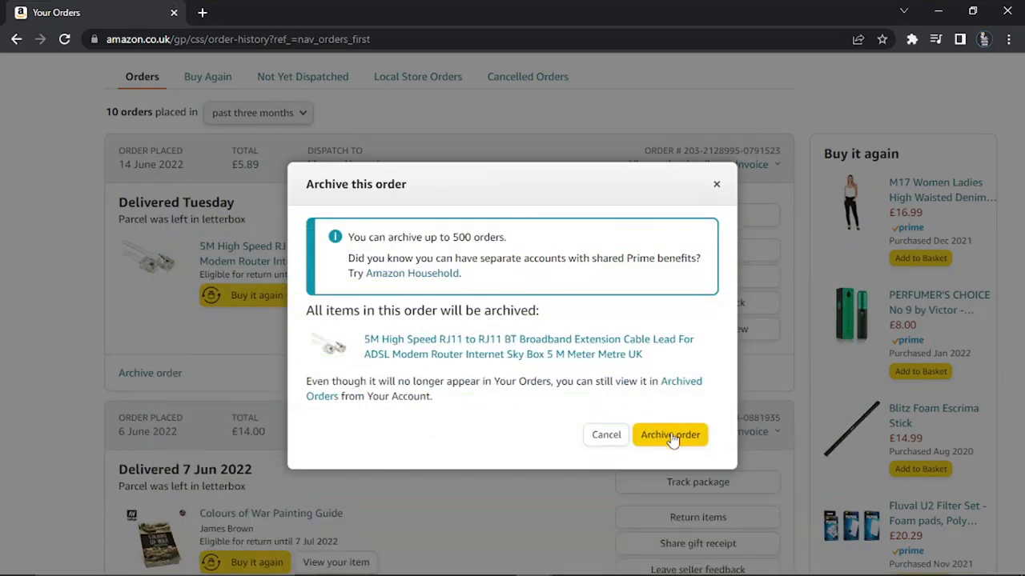
click(669, 436)
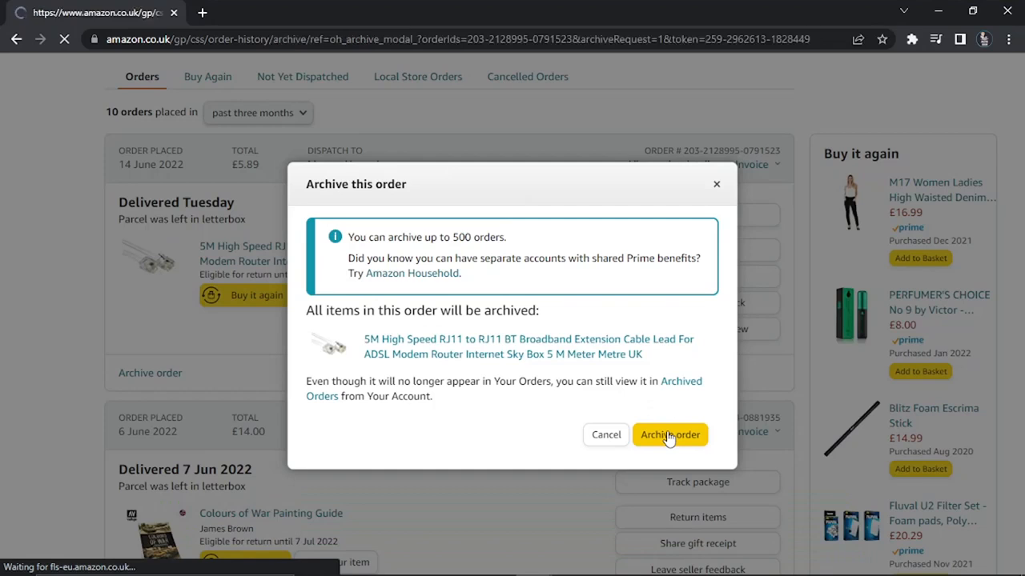
click(669, 435)
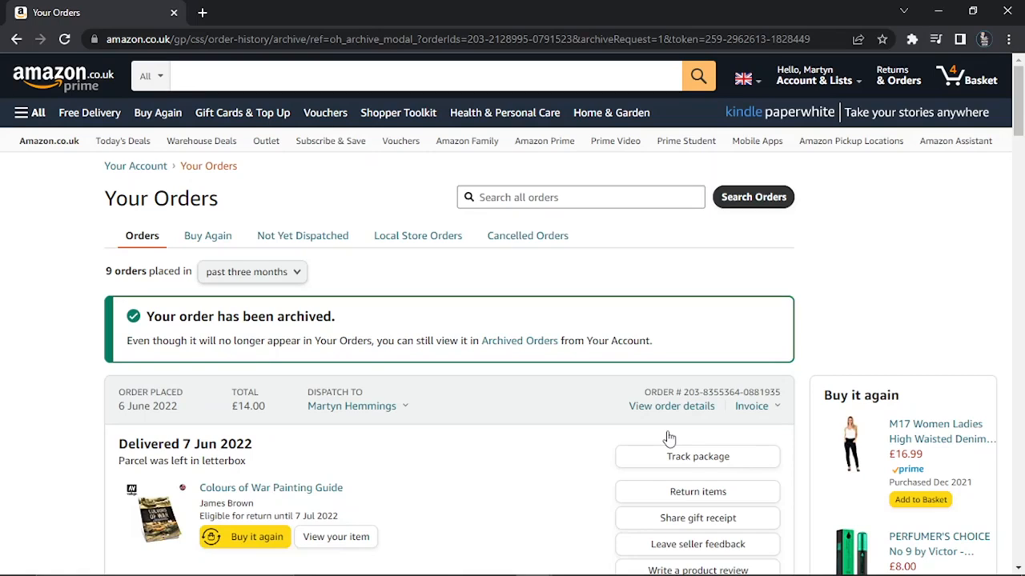
mouse_move(511, 277)
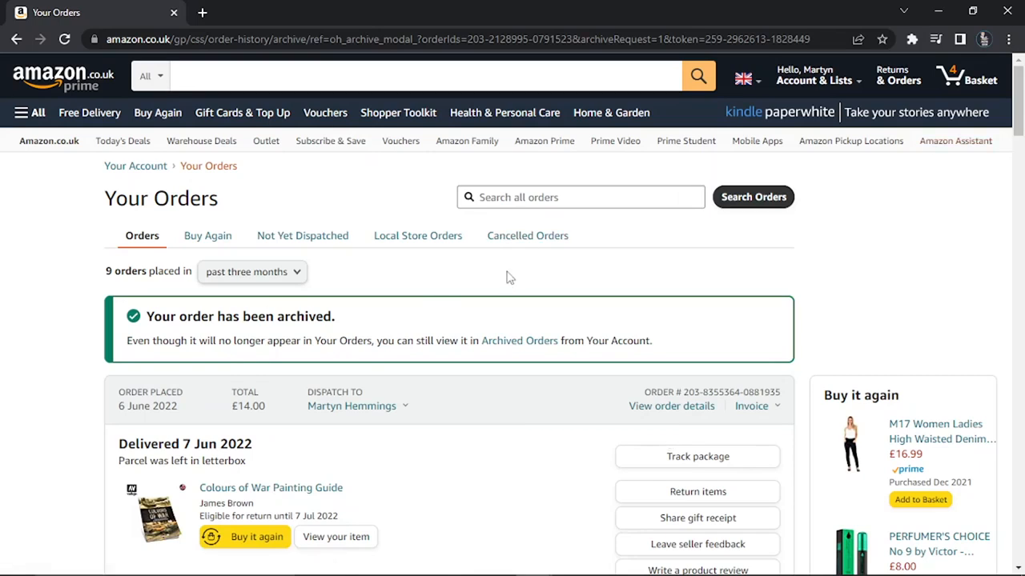
mouse_move(898, 75)
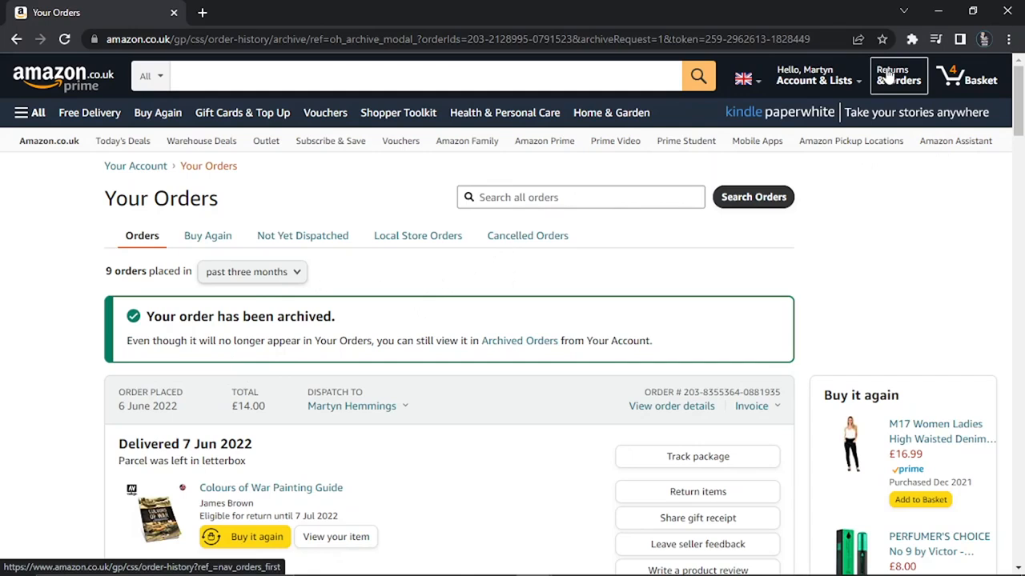
Reload Your Orders via Returns & Orders to verify the archived order is gone
click(898, 75)
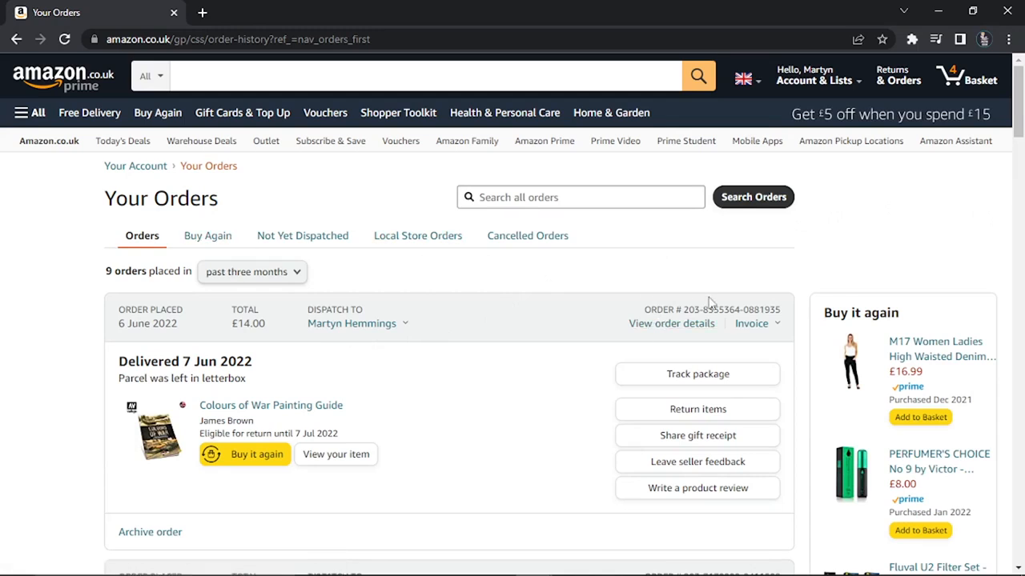
mouse_move(445, 292)
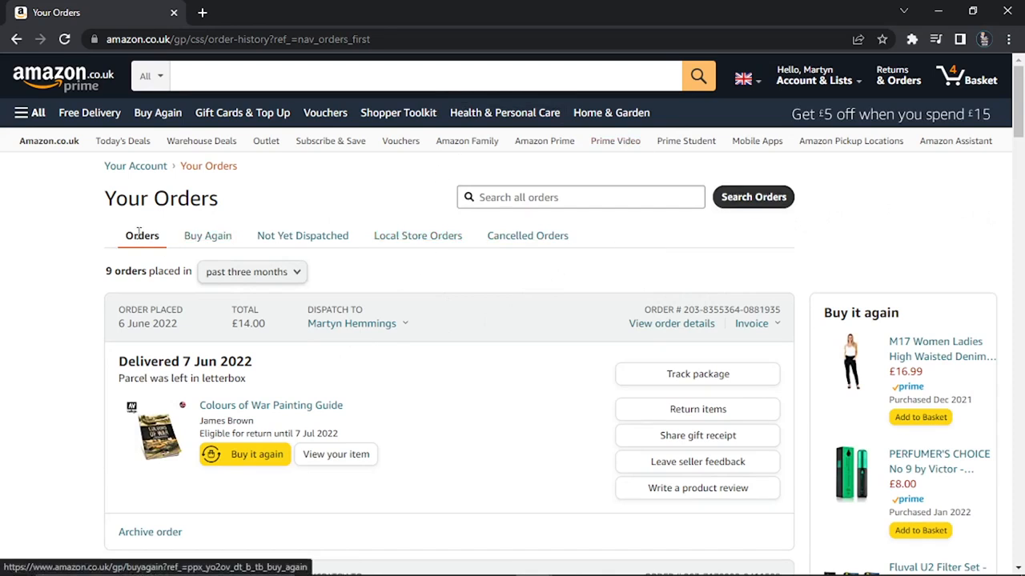
mouse_move(208, 236)
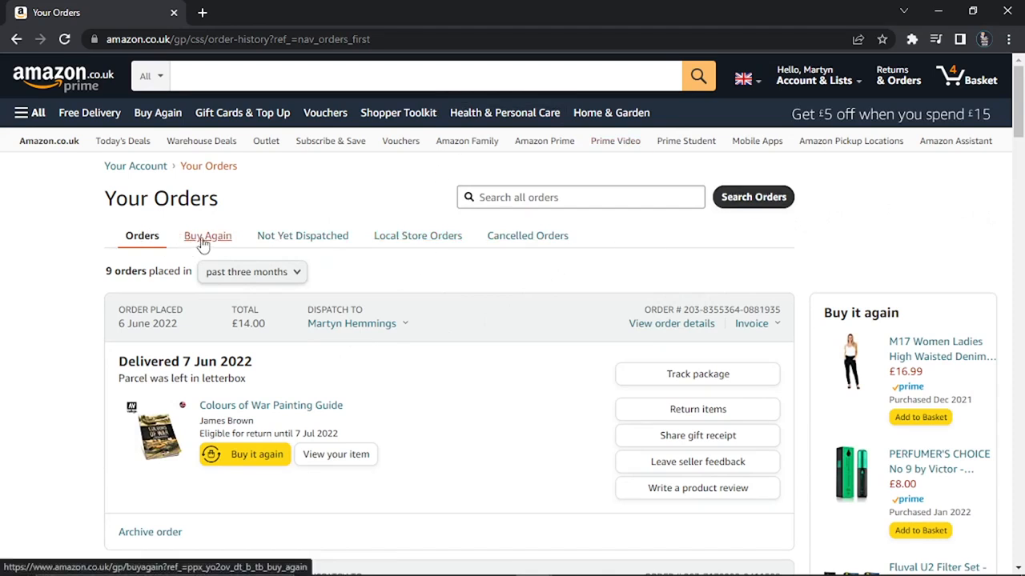
mouse_move(416, 236)
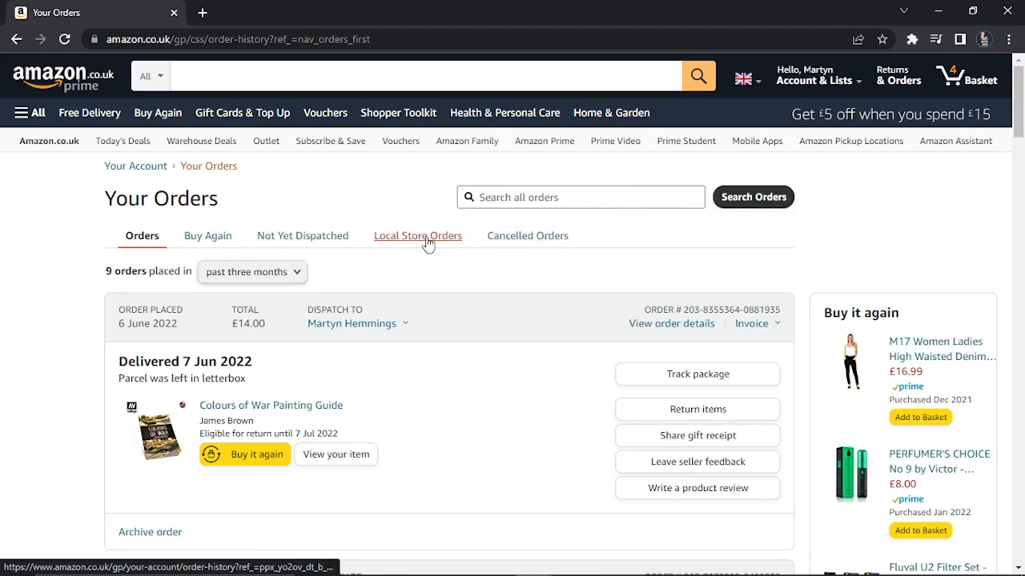
mouse_move(461, 276)
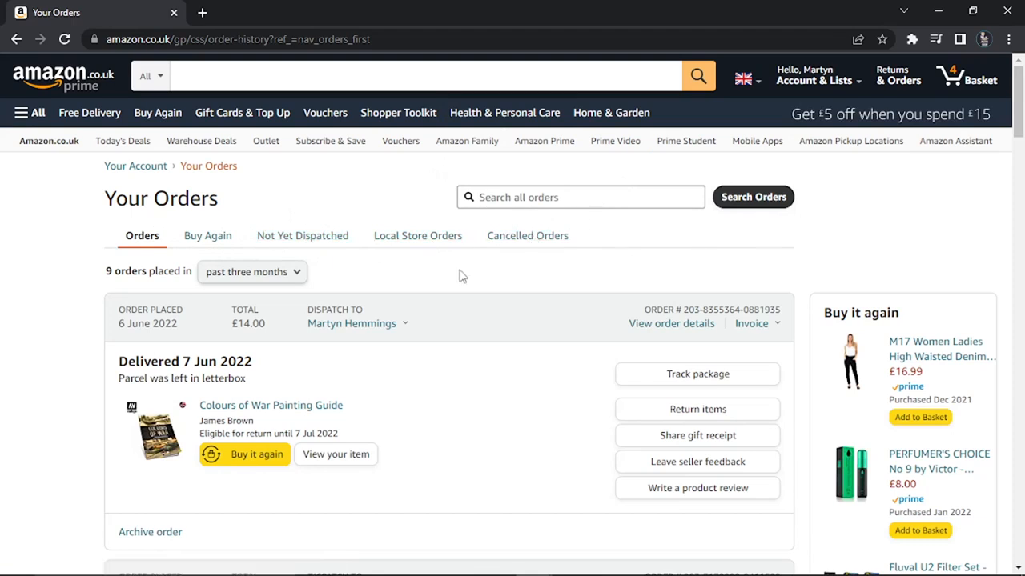
mouse_move(918, 188)
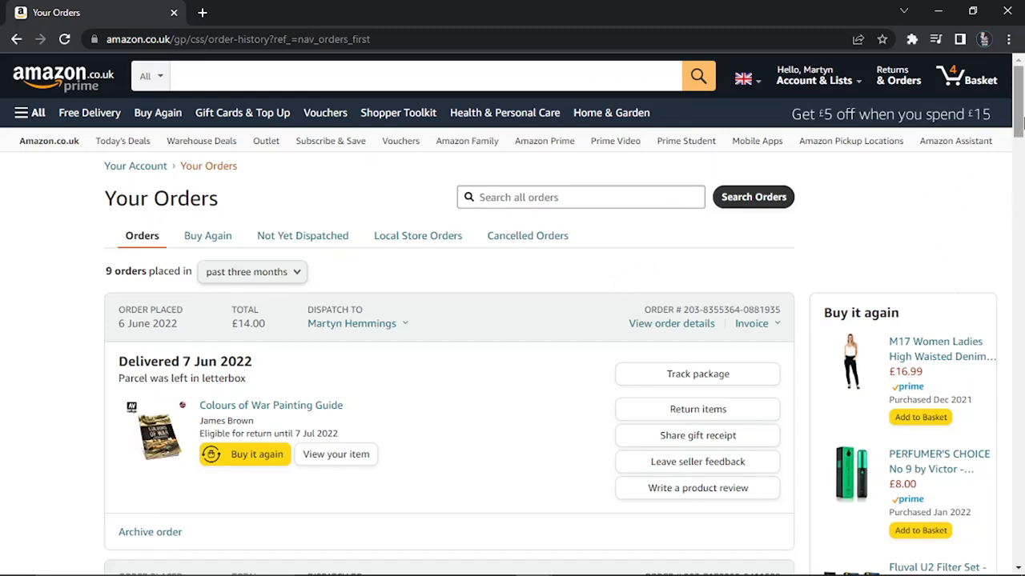
mouse_move(438, 186)
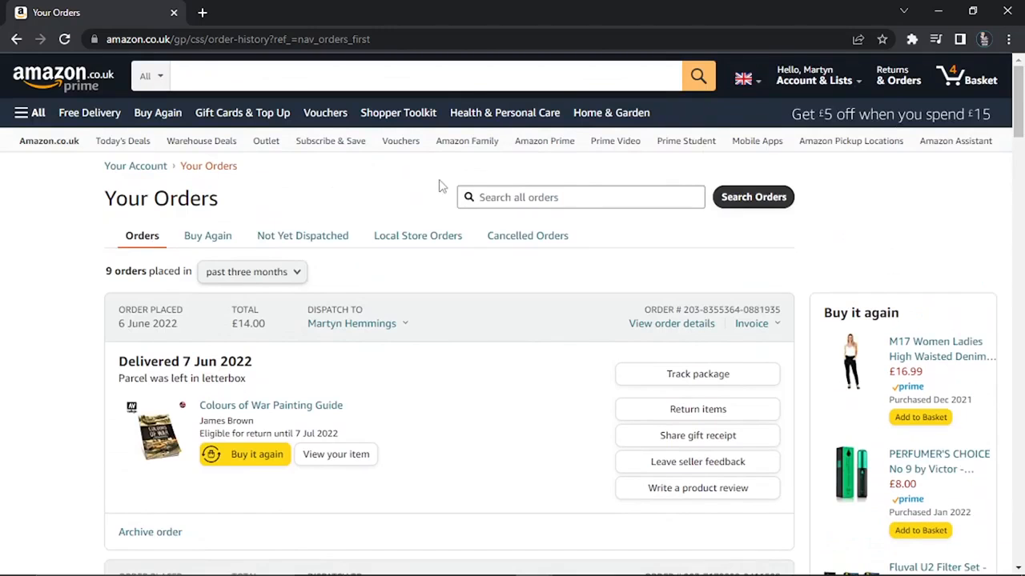
mouse_move(624, 224)
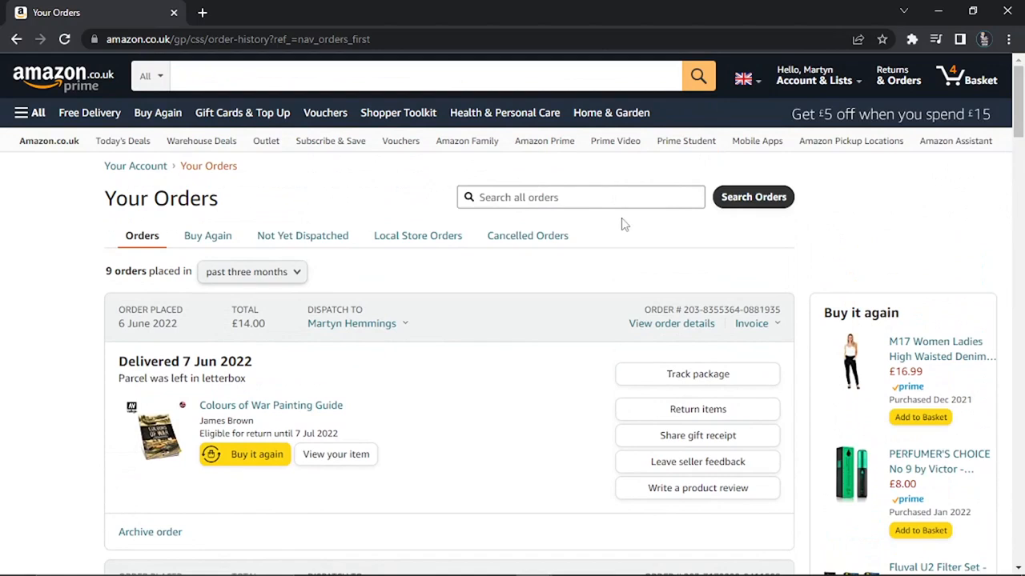